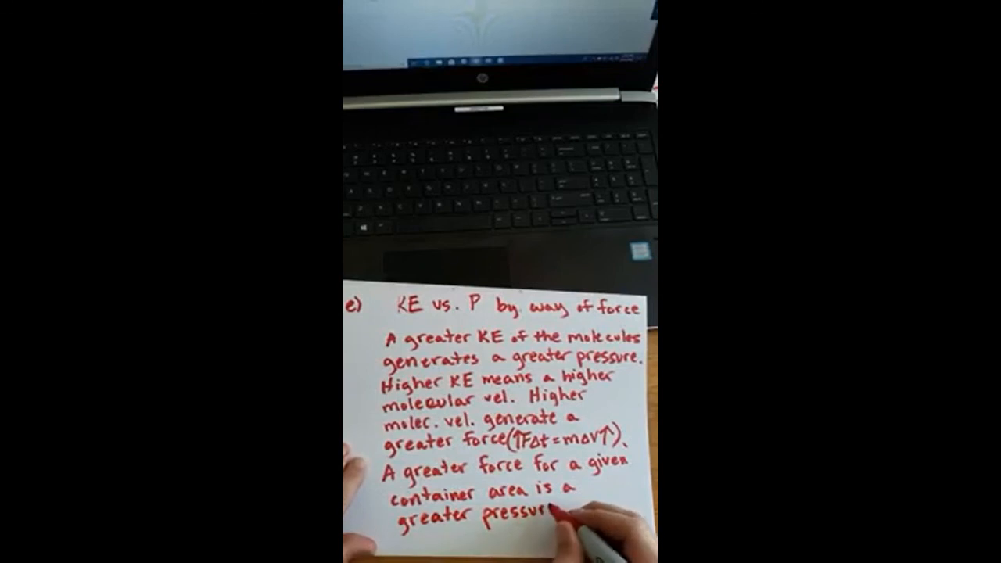
pyautogui.write('P')
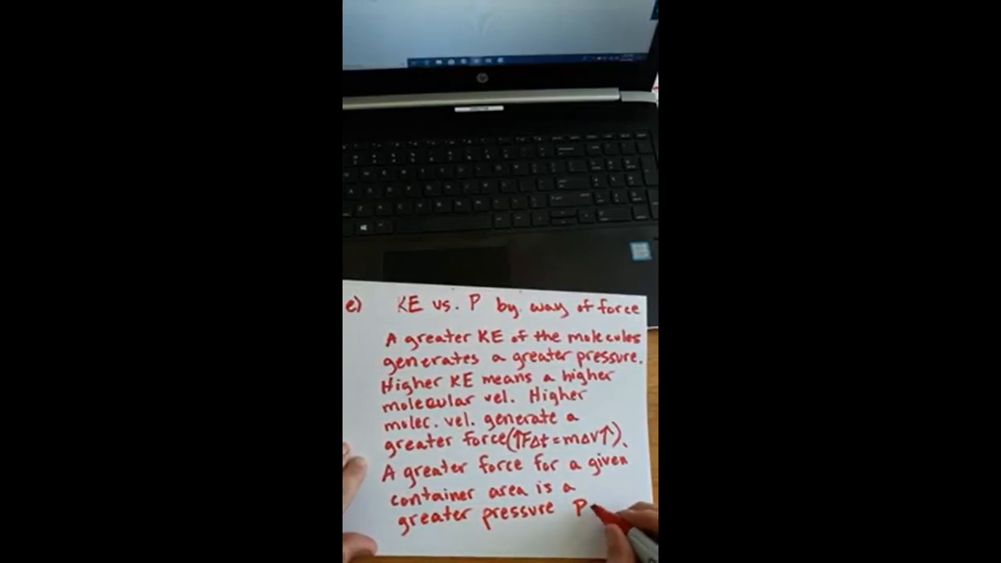